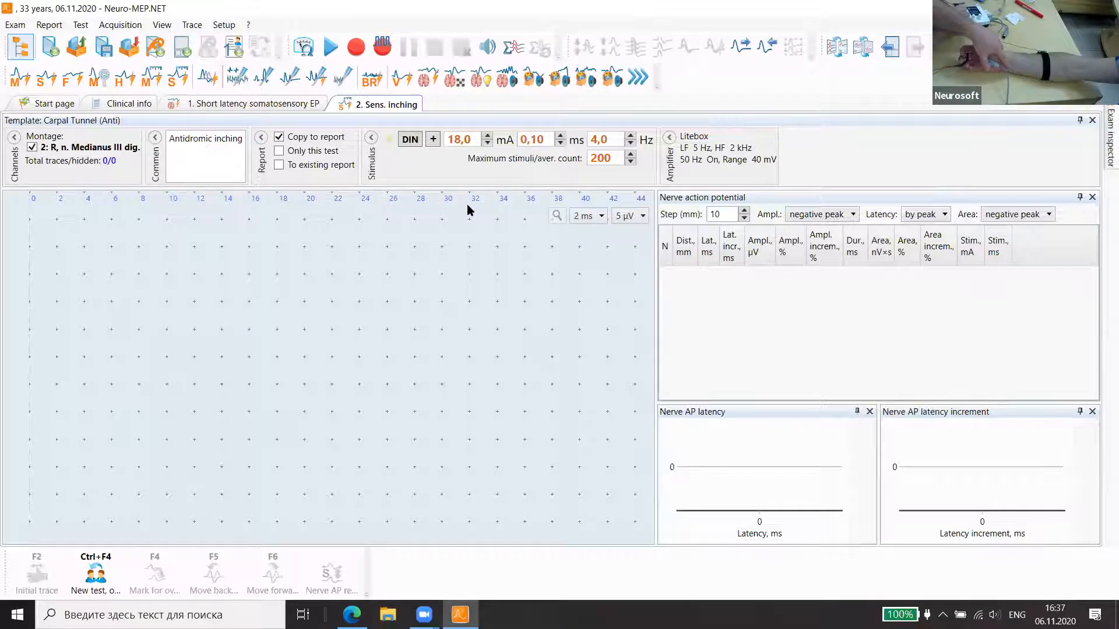
Lower the stimulus to 15 mA, start monitoring, then begin acquiring the median sensory response.
click(487, 143)
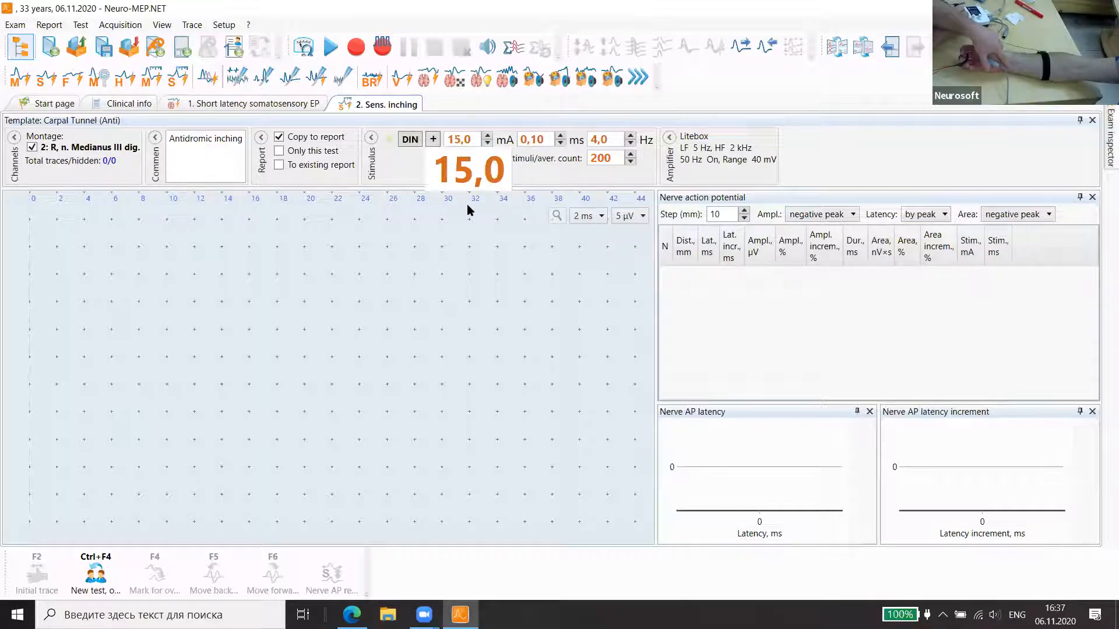
click(356, 47)
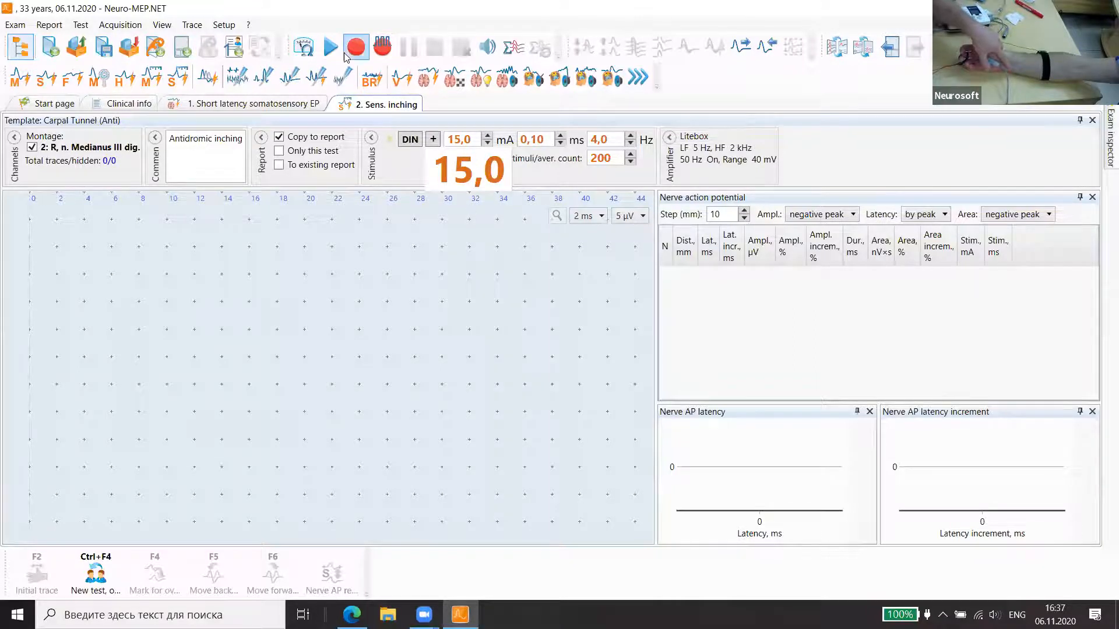
click(328, 48)
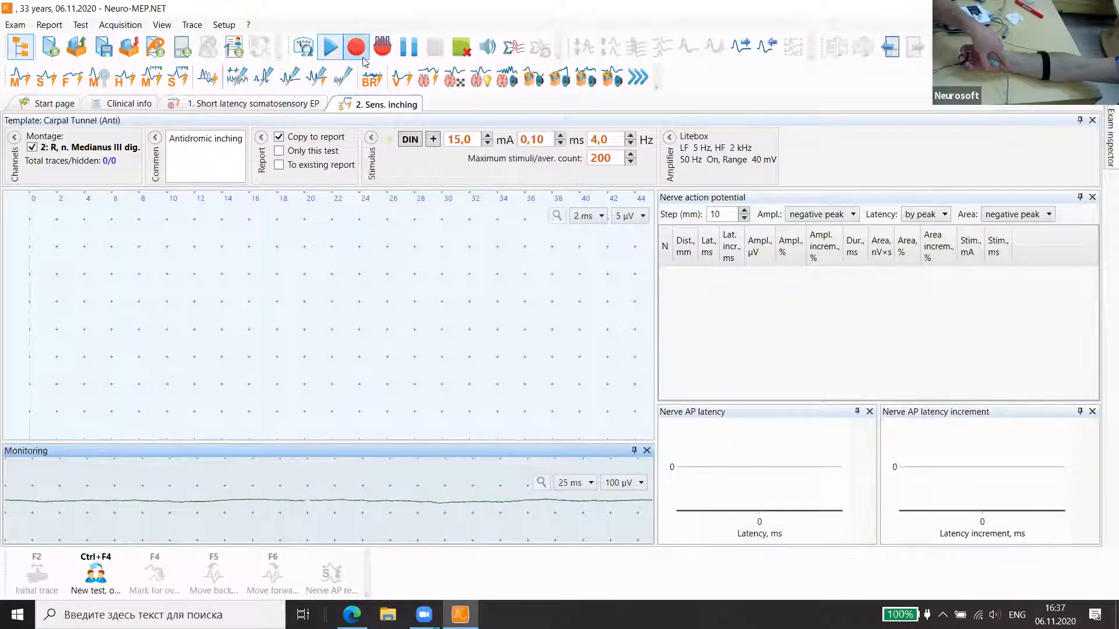
click(328, 47)
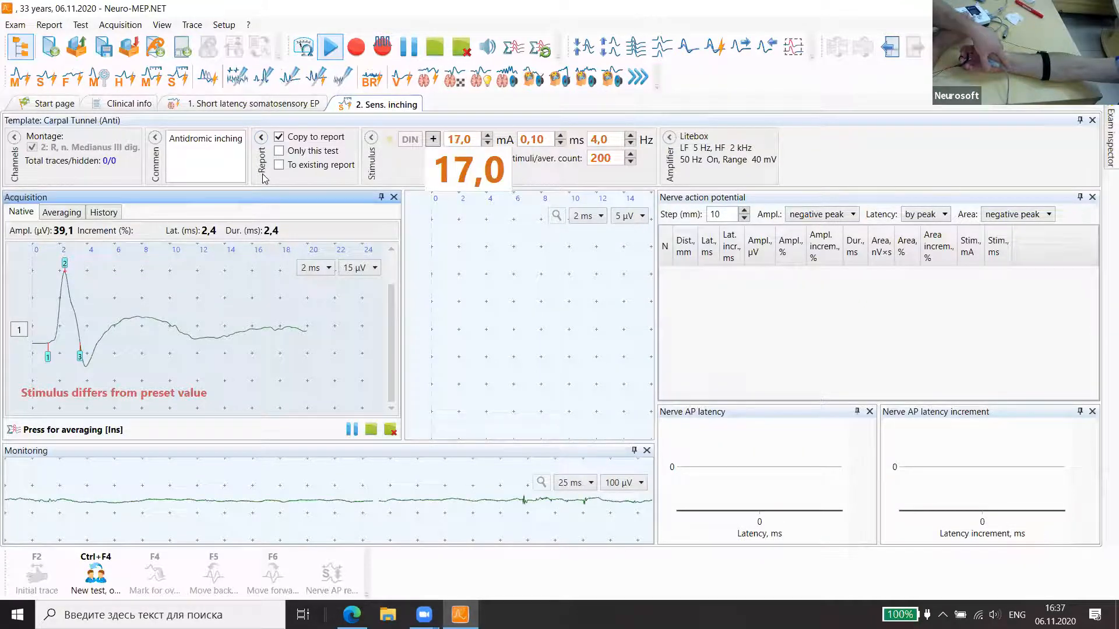
Raise the current to 18 mA and store trace 1 at 0 mm (2.32 ms, 45.0 µV).
click(432, 139)
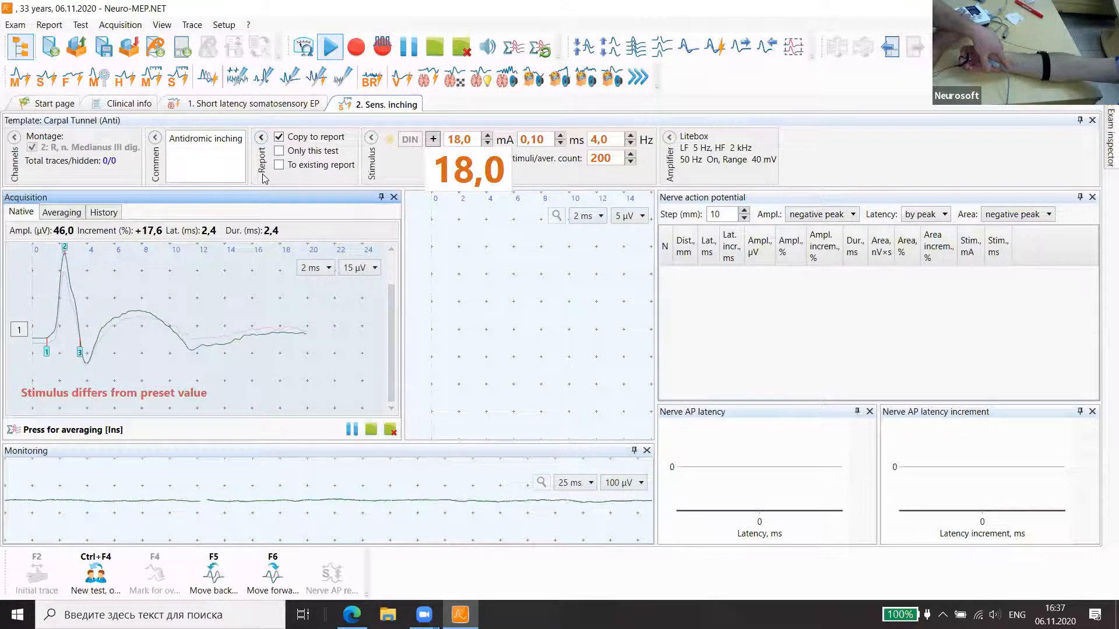
click(488, 143)
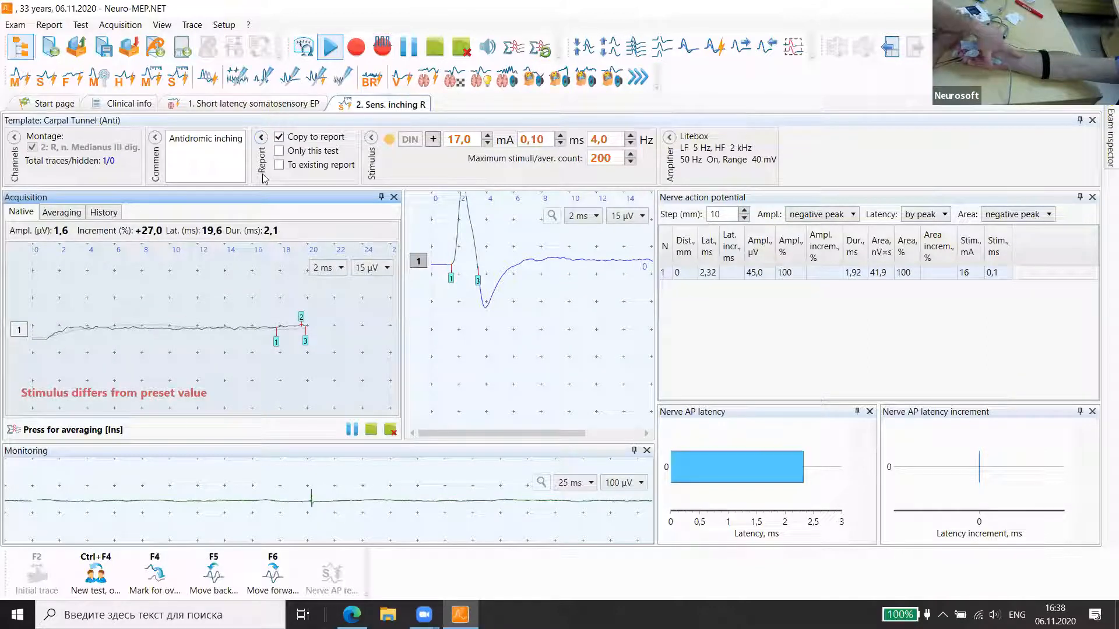
Record trace 2 at 10 mm with 2.56 ms latency and 40.2 µV amplitude.
click(432, 140)
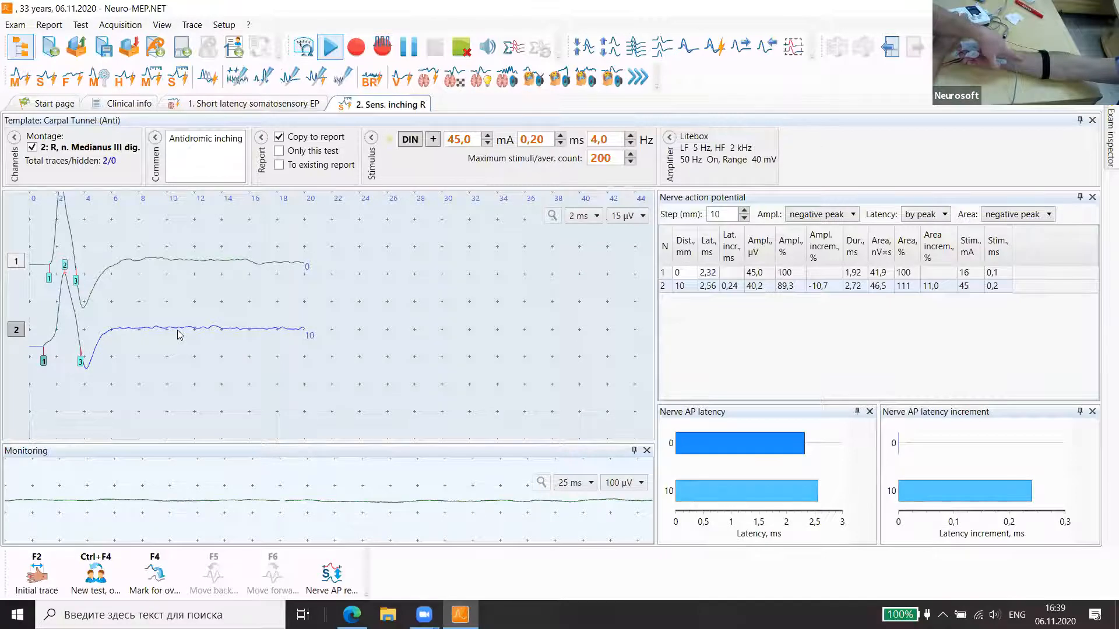
Record traces at 20, 30, 40 and 50 mm, the last at 3.6 ms and 49.3 µV.
click(330, 47)
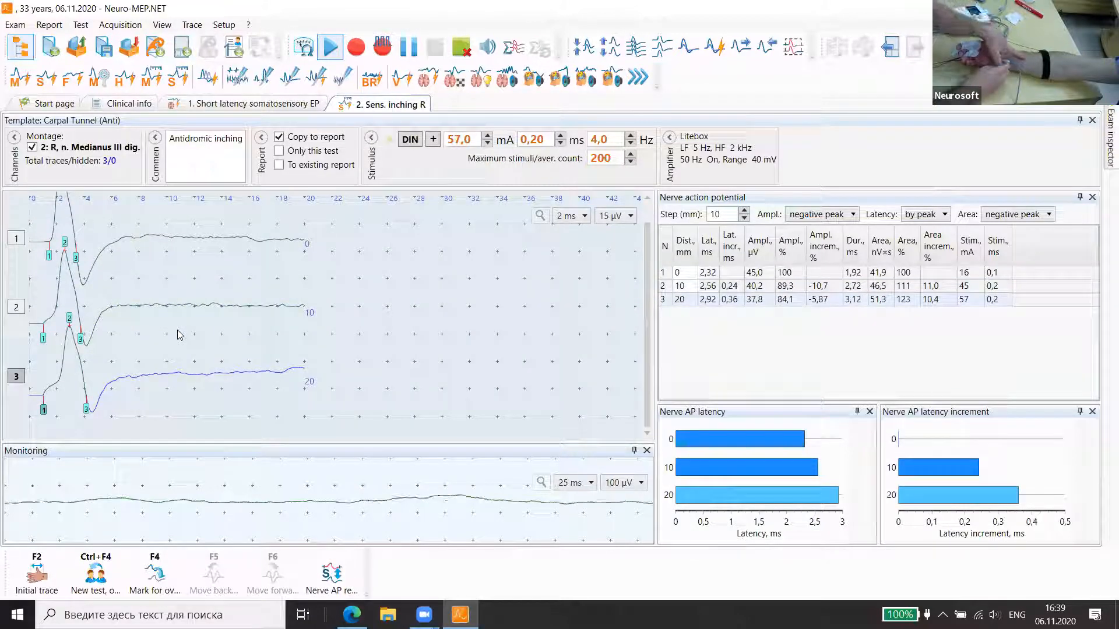
click(328, 47)
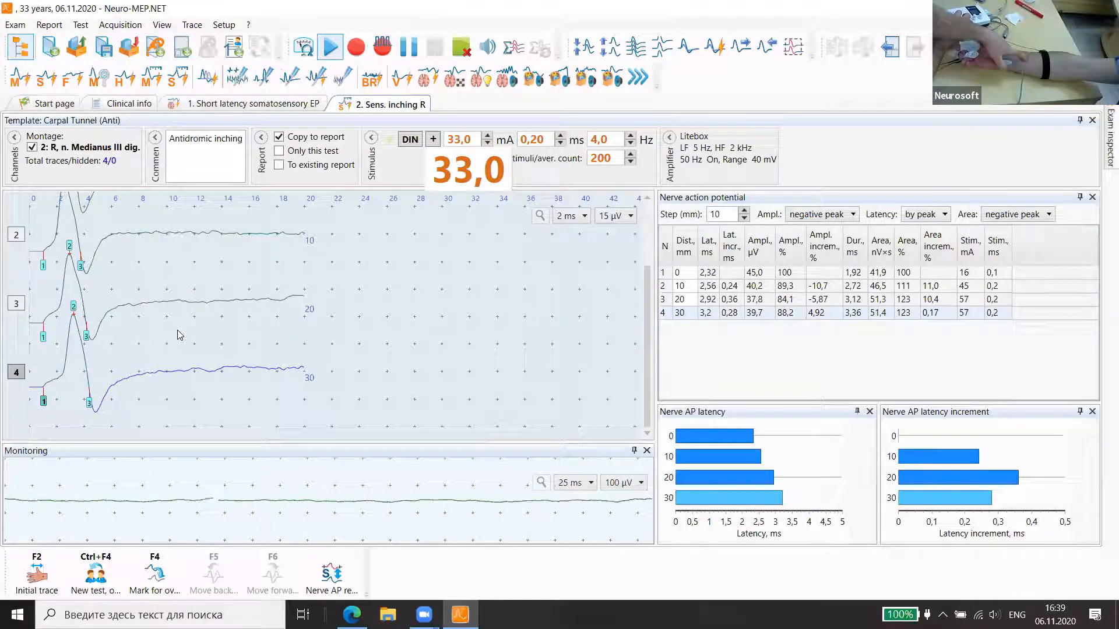
click(329, 47)
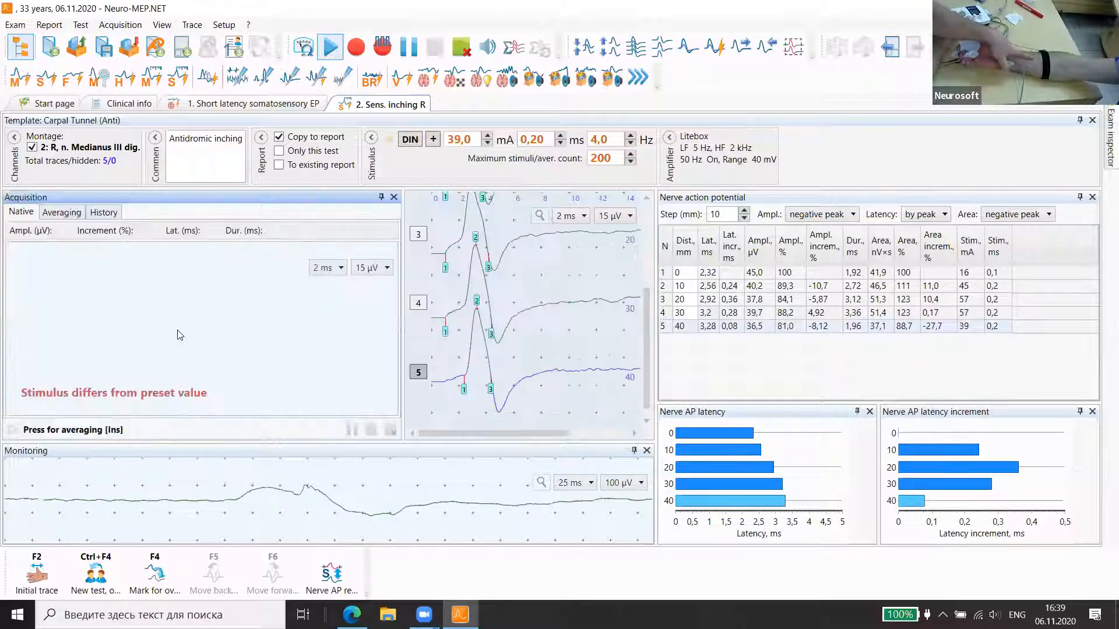
click(329, 46)
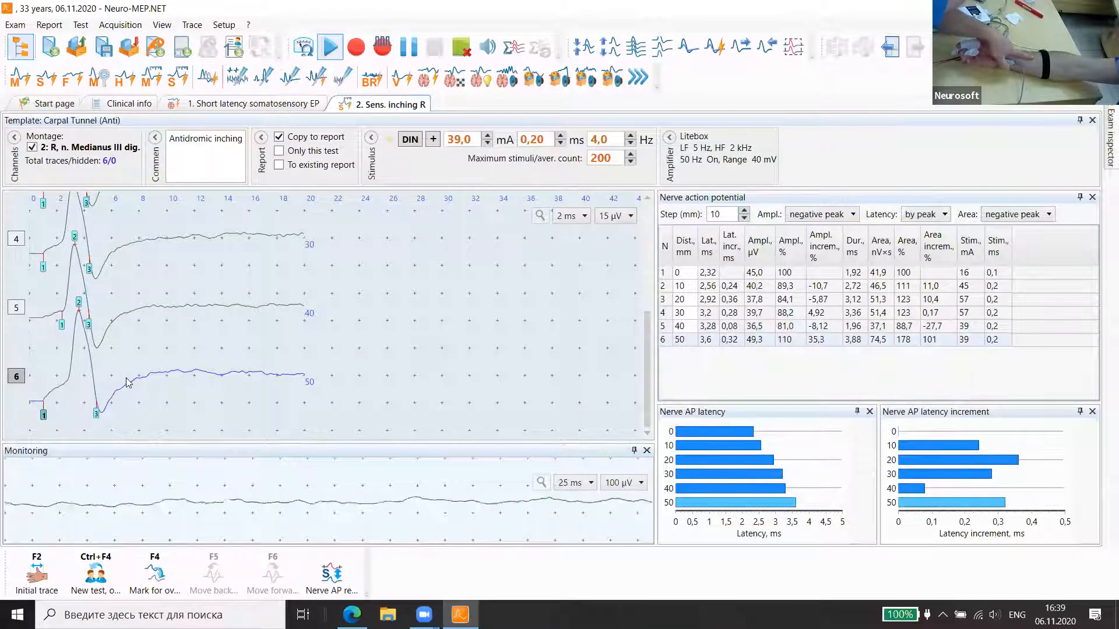
Make trace 6 the zero-distance reference so the points read -50 to 0 mm.
right_click(127, 382)
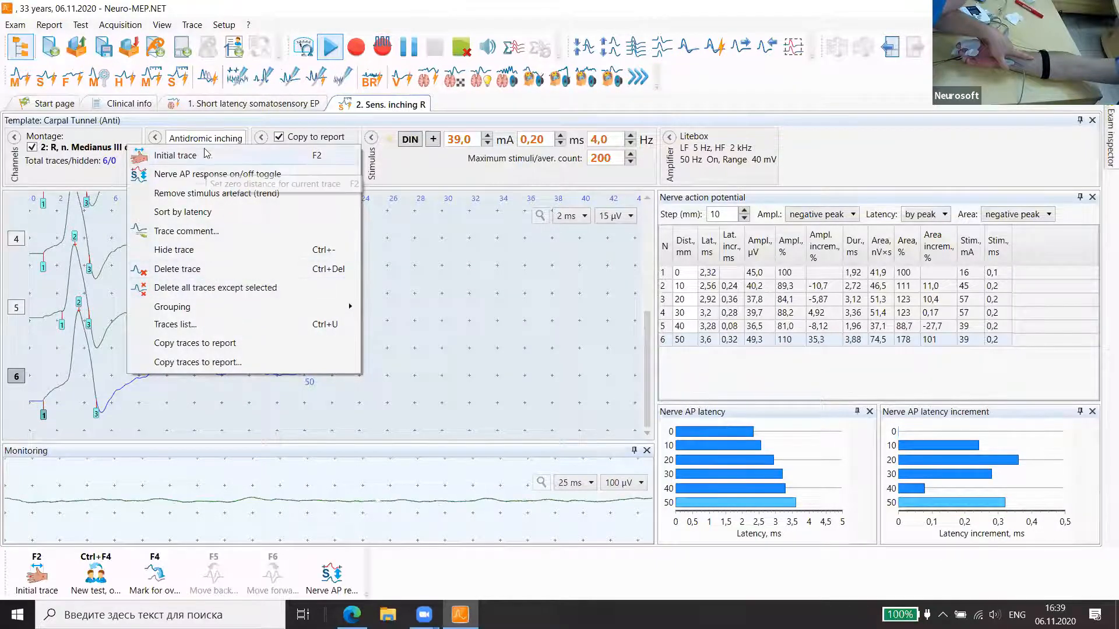
click(177, 269)
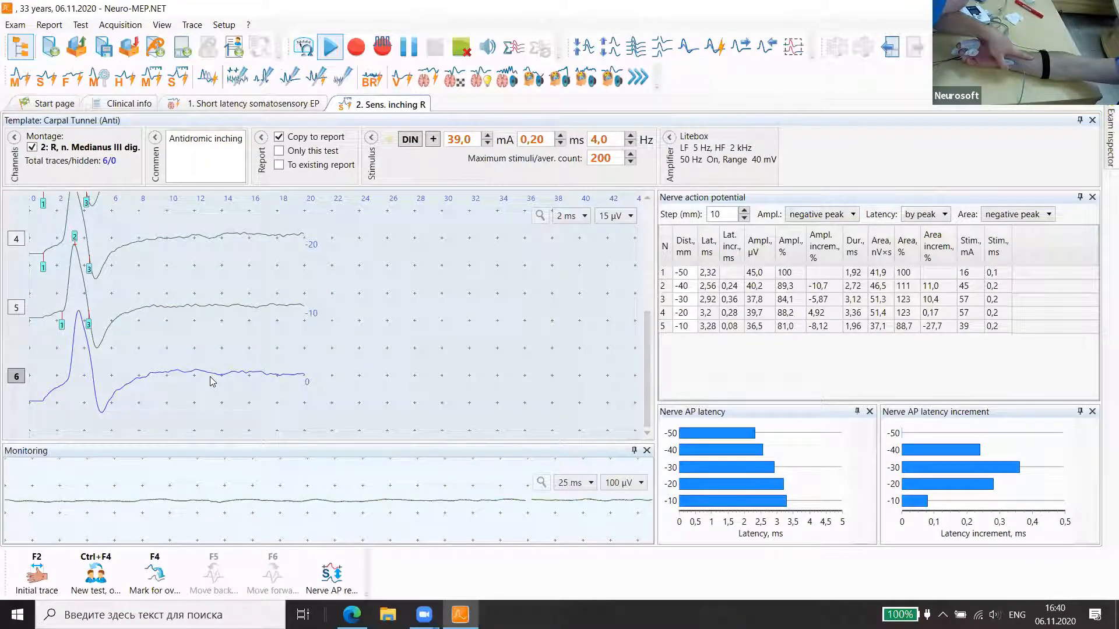
right_click(211, 378)
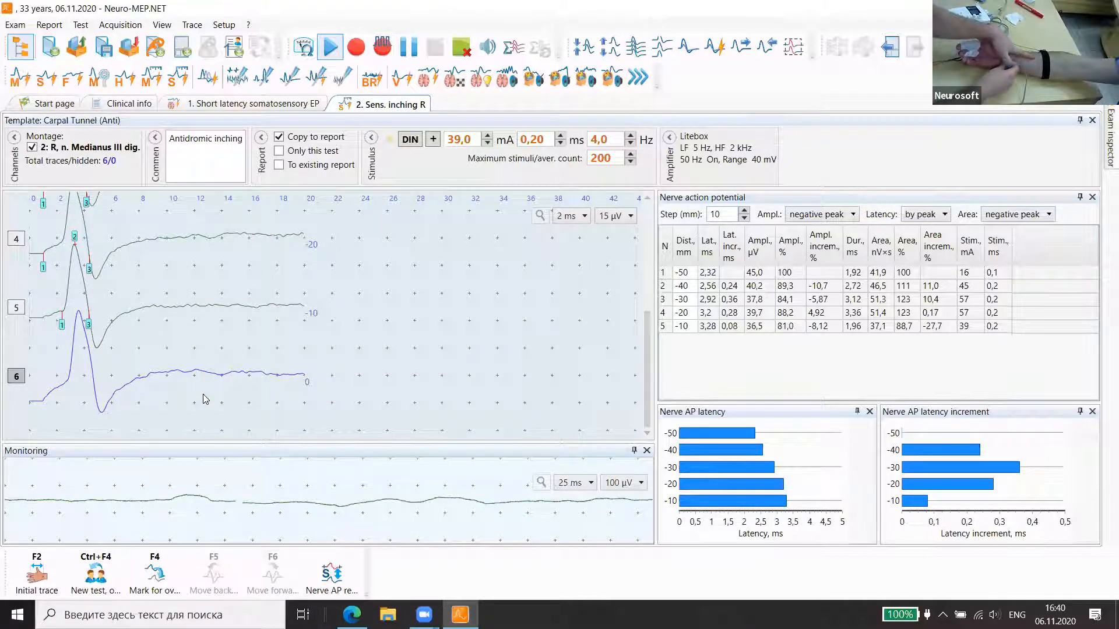
Record responses at +10 mm (3.76 ms) and +20 mm (4.16 ms) beyond the zero point.
click(330, 47)
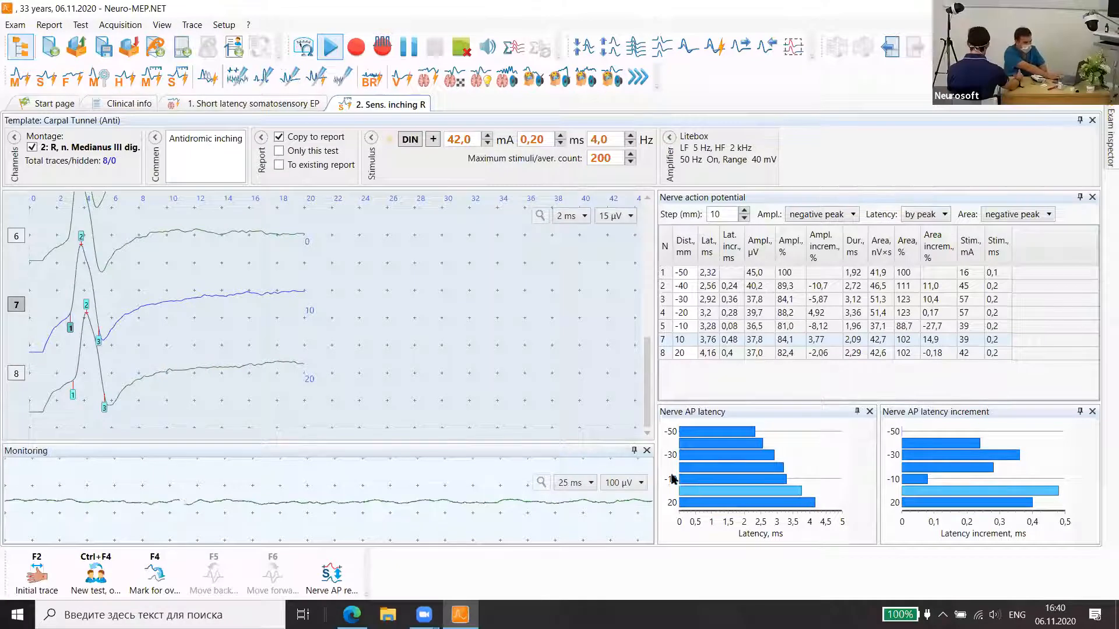
mouse_move(763, 433)
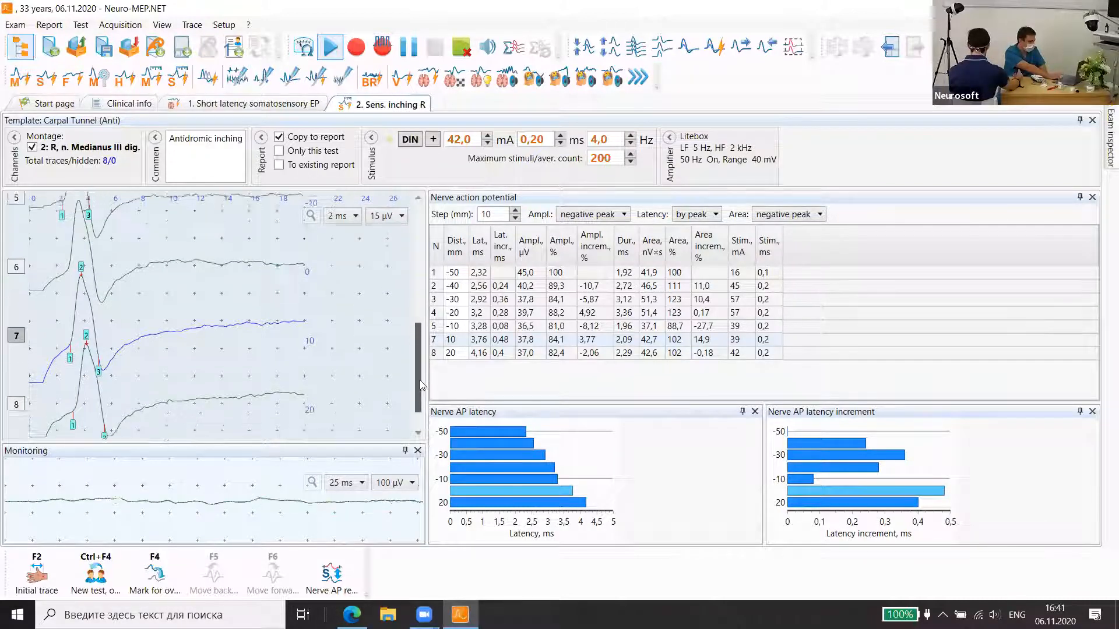
Adjust trace 8's latency markers to 4.03 ms and review the full table and charts.
scroll(down, 3)
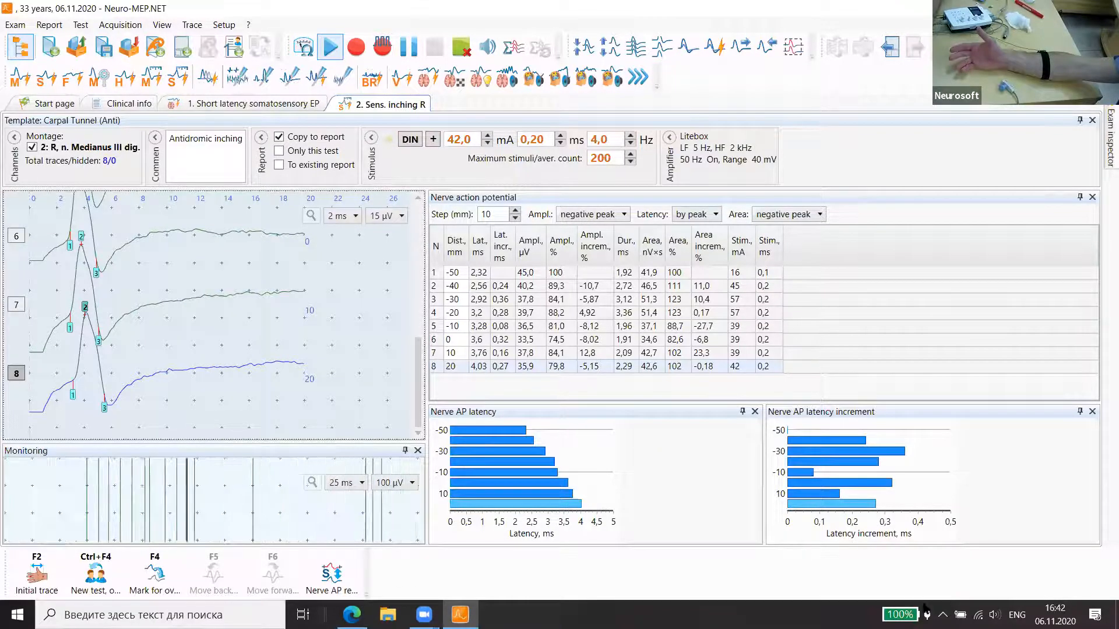
click(238, 77)
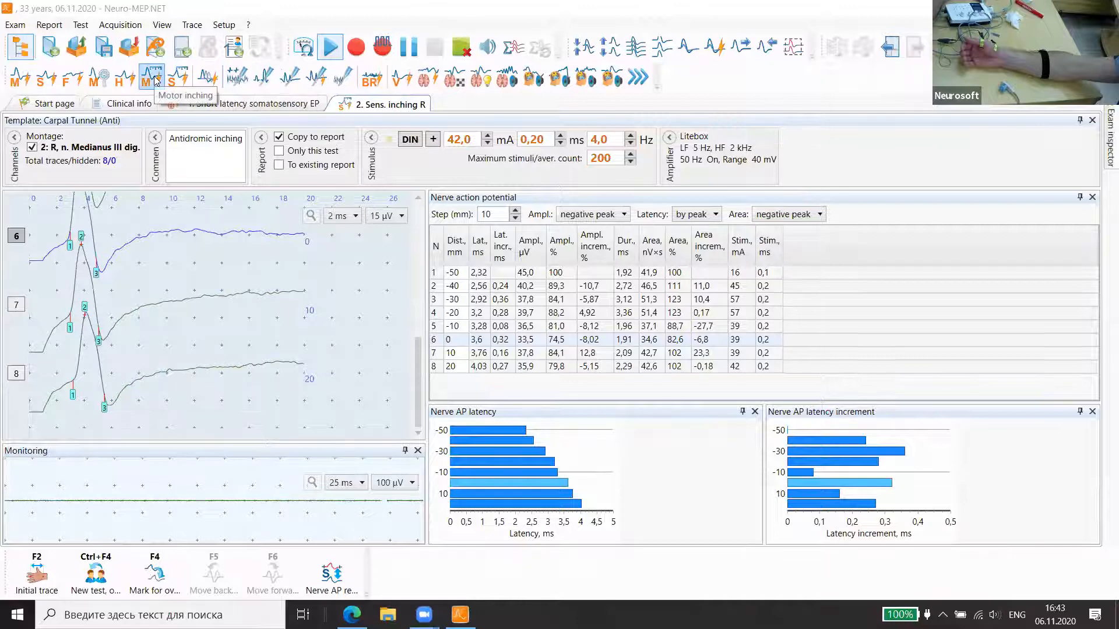
Start a right Medianus (carpal) motor inching test, raise the stimulus to 10 mA and check impedances.
click(146, 76)
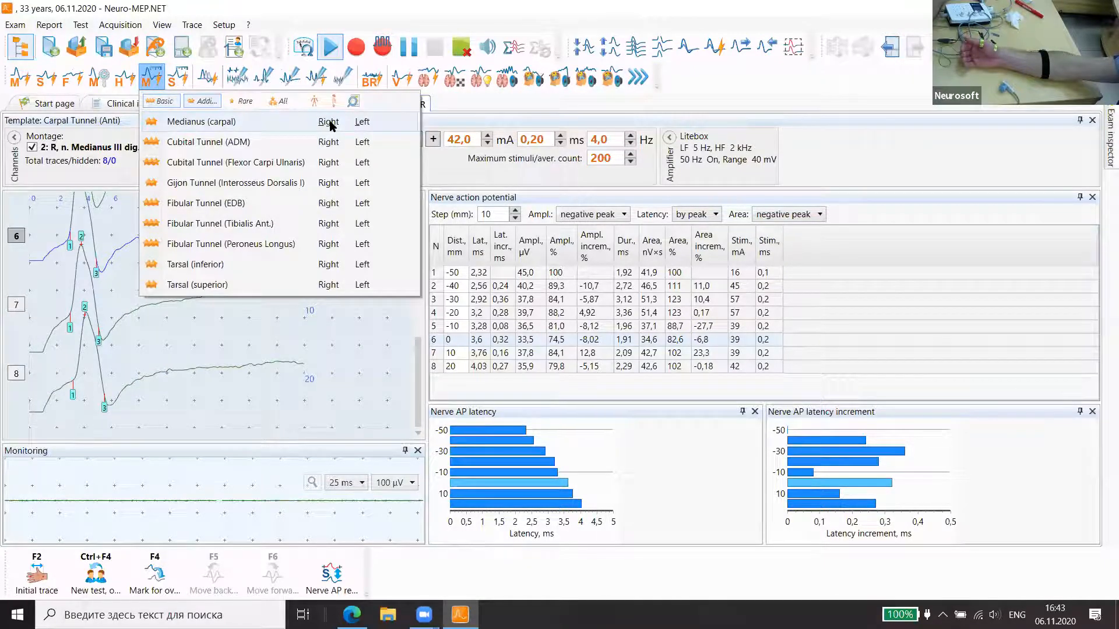
click(490, 105)
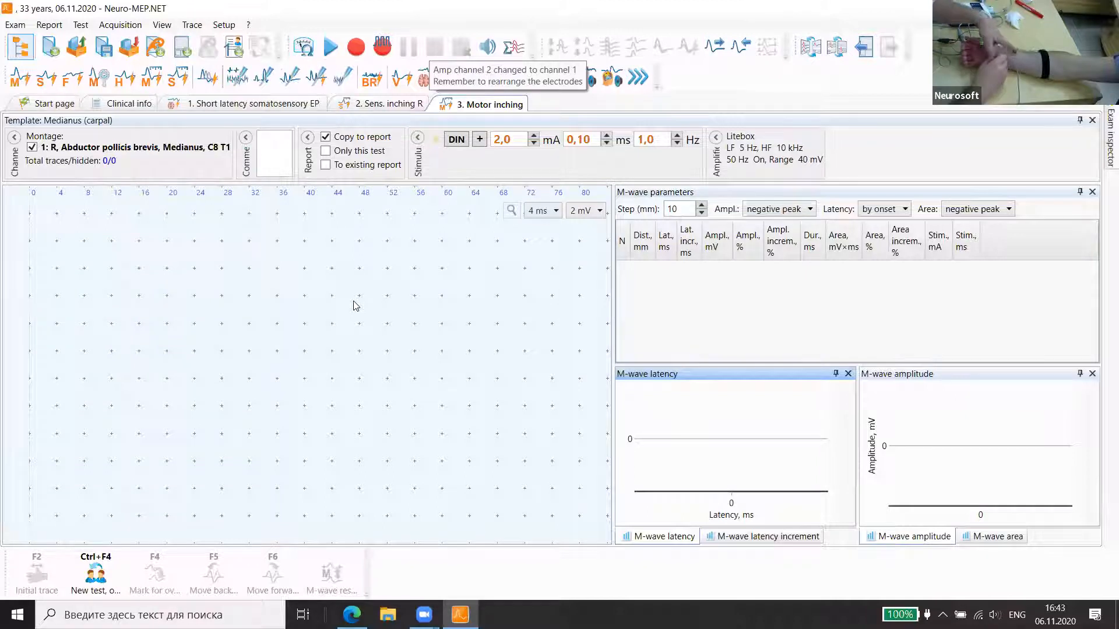
click(532, 135)
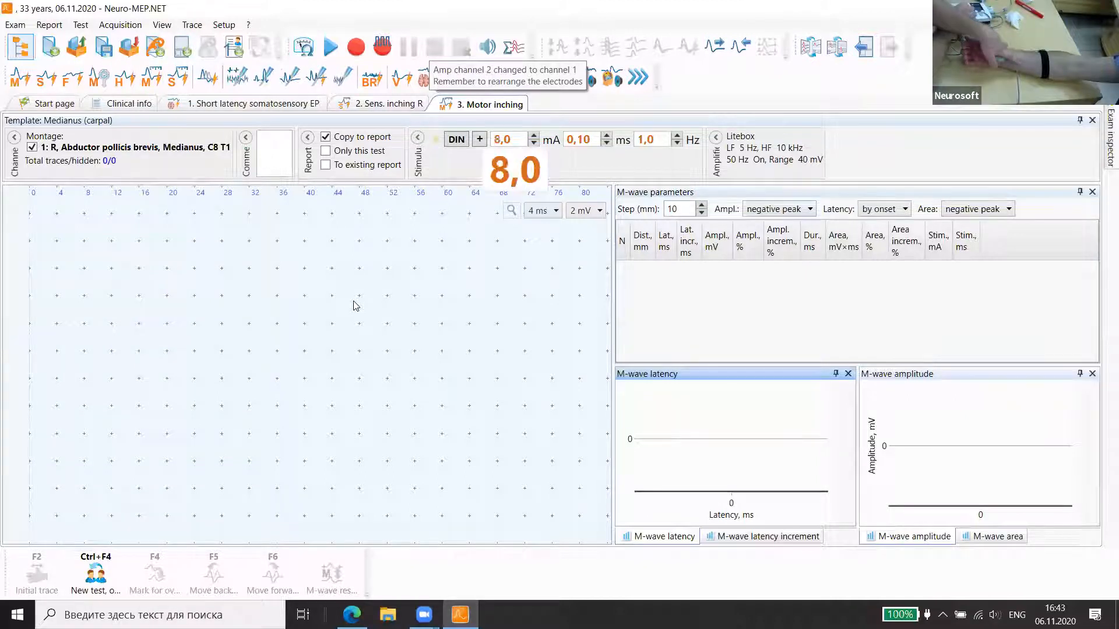
click(533, 135)
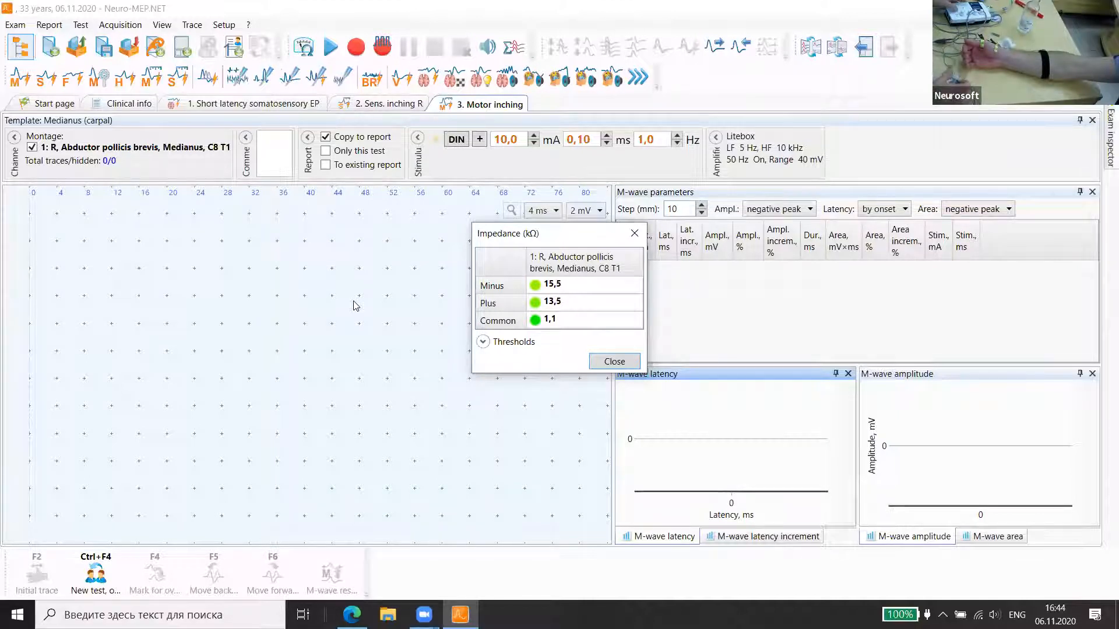
Close the impedance readings and start live monitoring of the muscle signal at 14 mA.
click(613, 362)
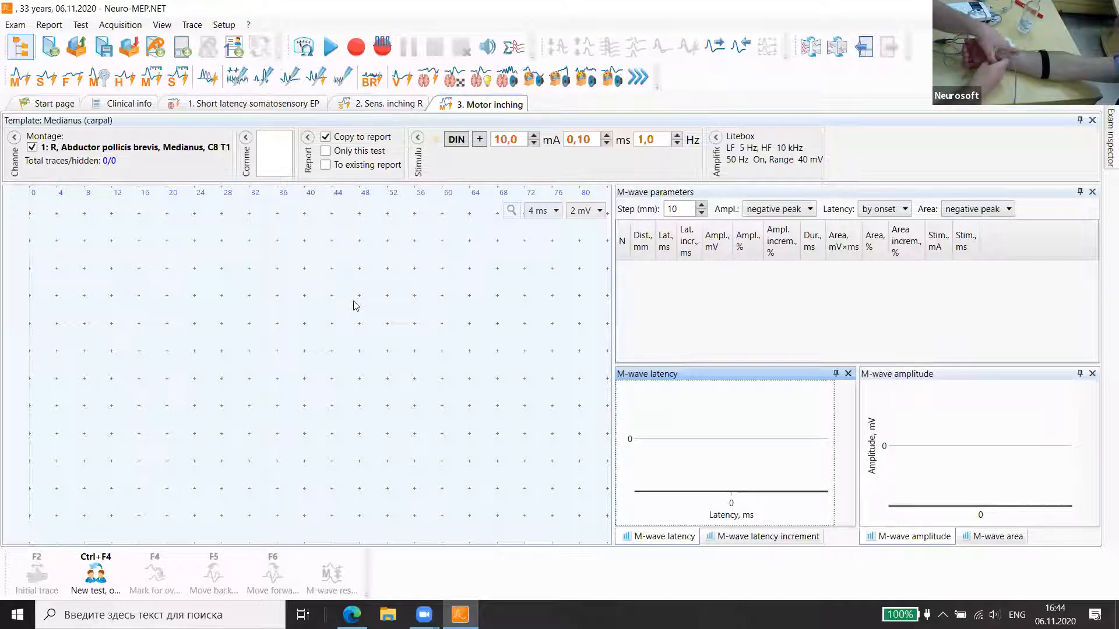
click(329, 47)
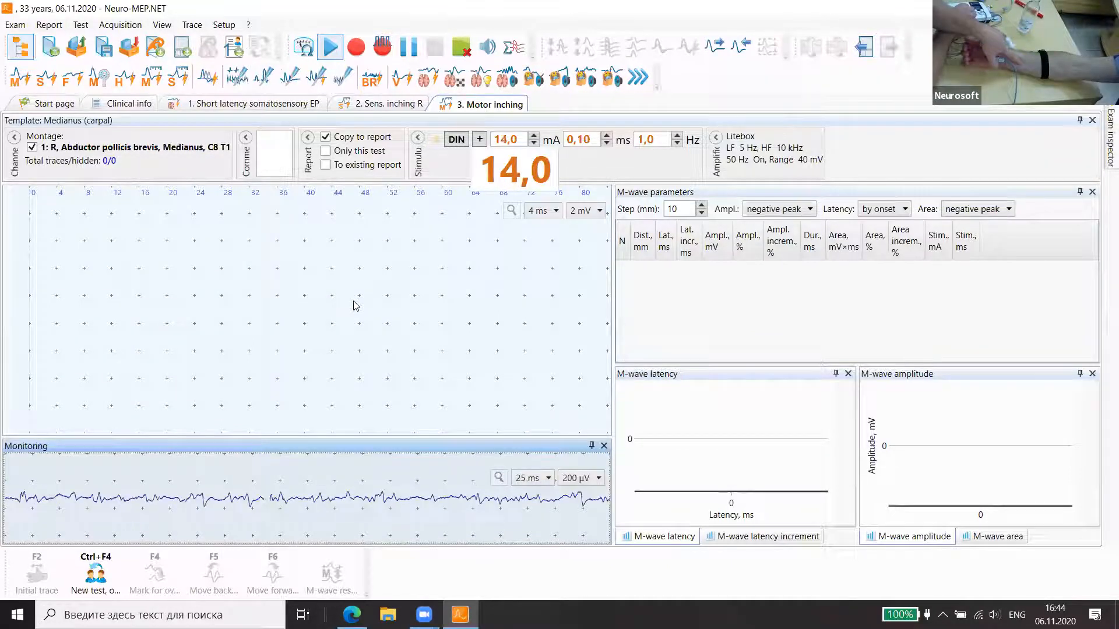
Record M-wave traces at 0, 10 and 20 mm, the last at 2.2 ms and 8.03 mV.
click(329, 47)
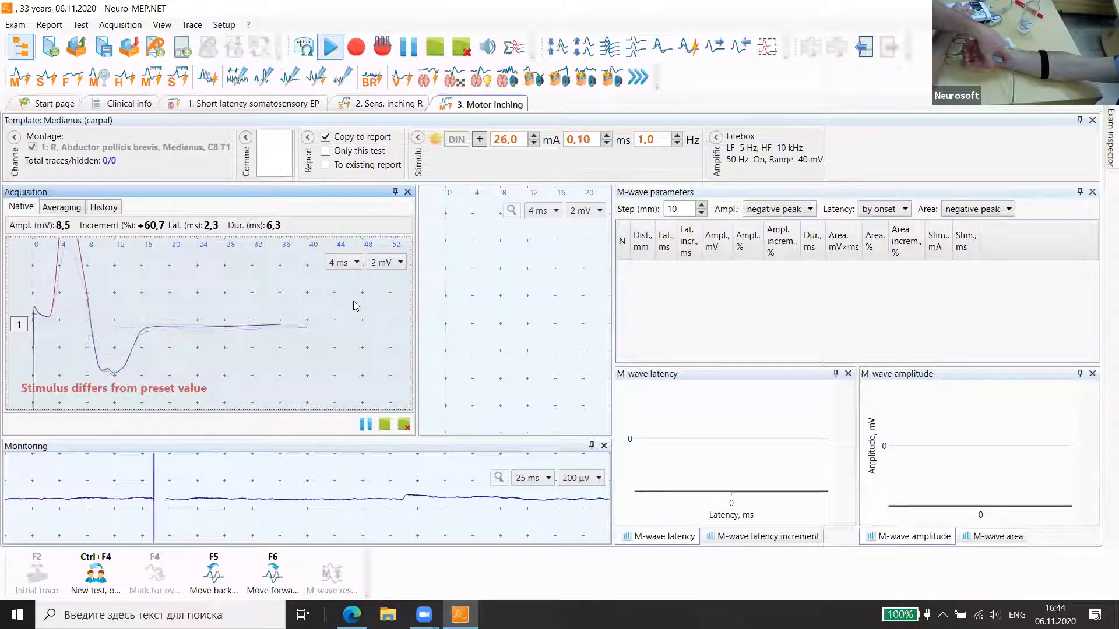
click(479, 140)
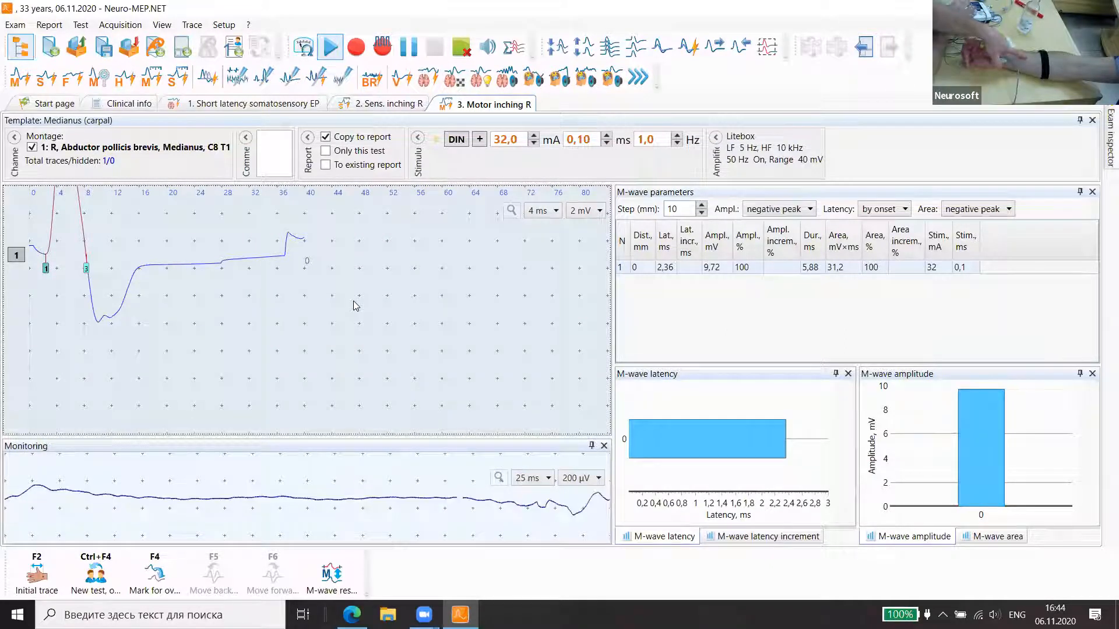
click(329, 47)
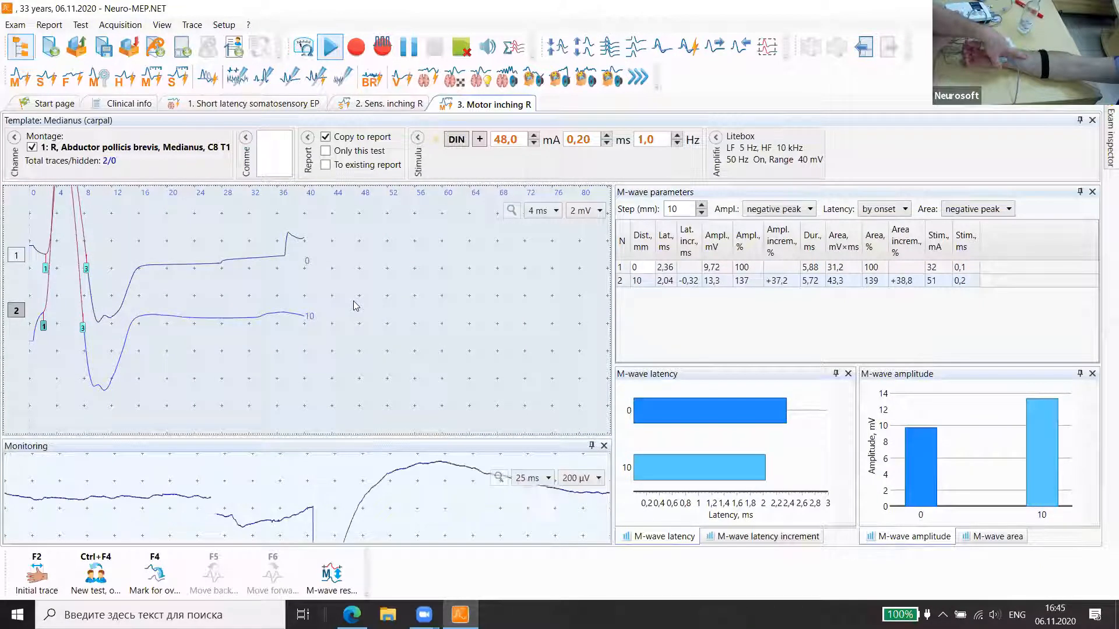
click(531, 143)
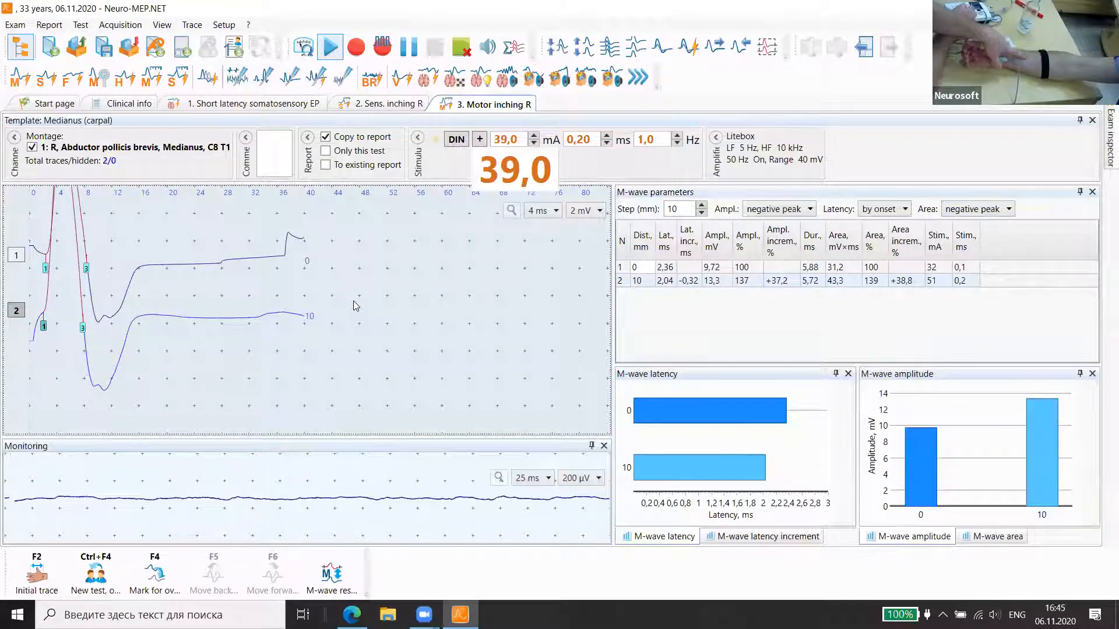
click(329, 47)
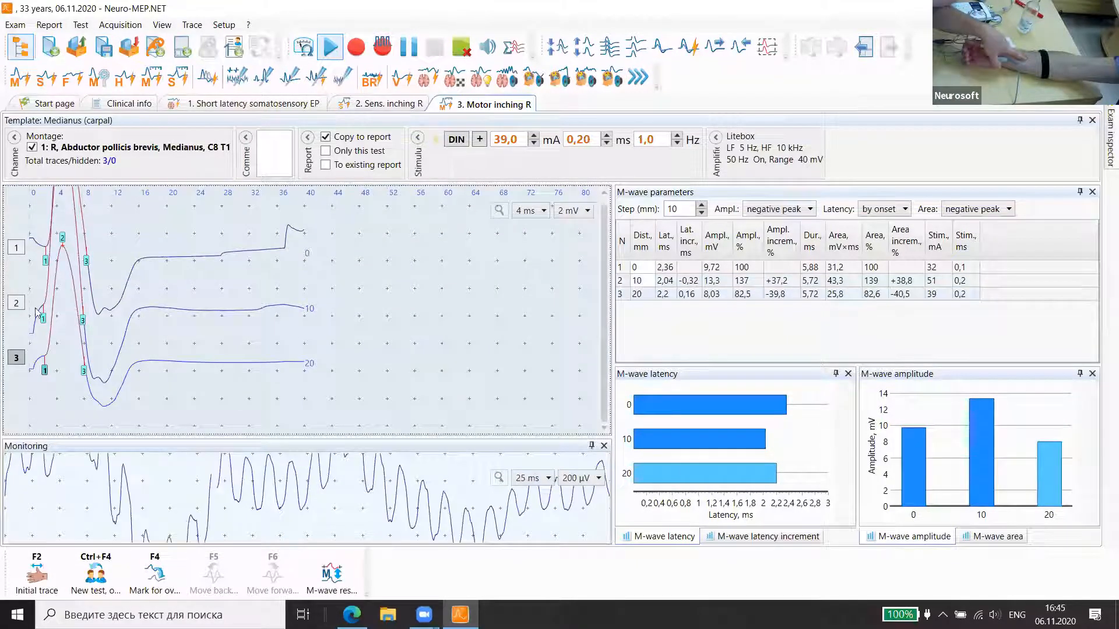
Delete the 10 mm motor trace, leaving the 0 and 20 mm M-wave points.
right_click(43, 321)
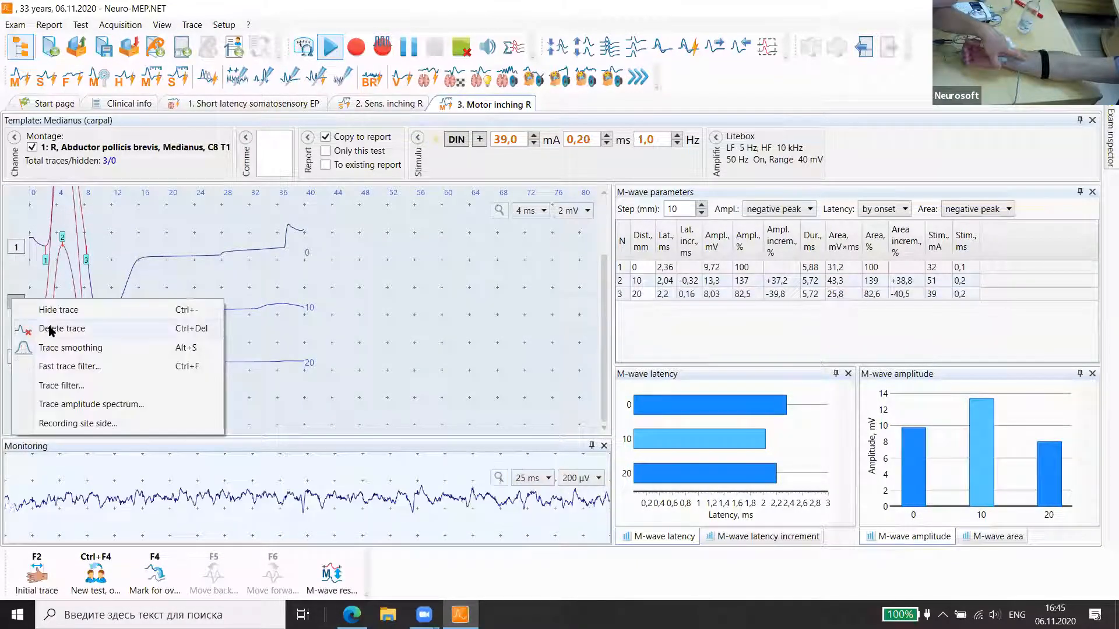
click(61, 328)
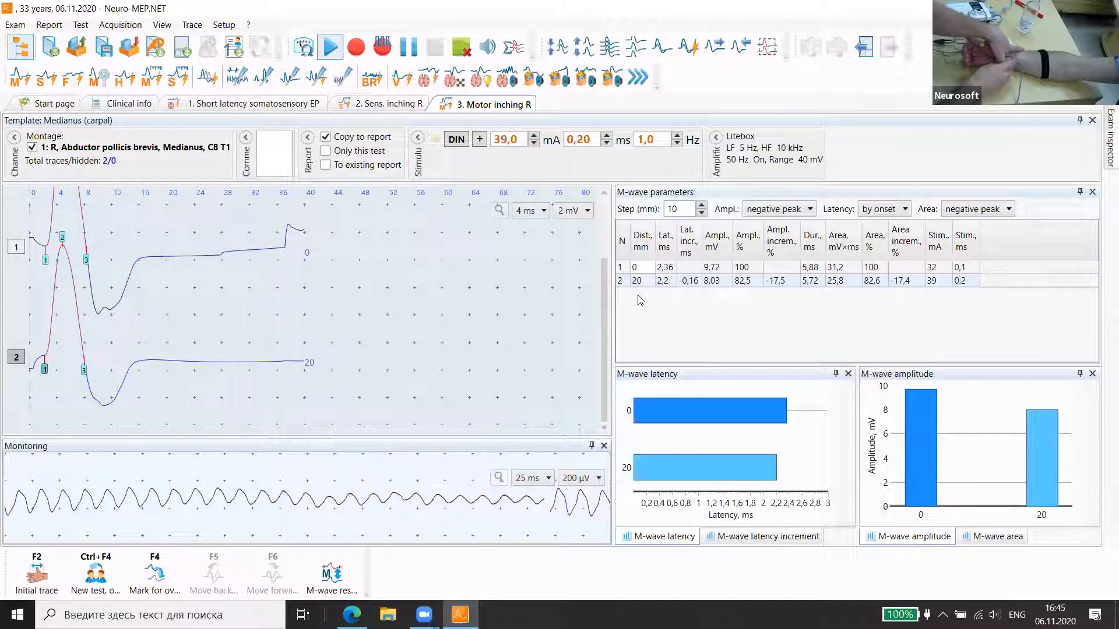
Record motor traces at 30, 40, 50 and 60 mm and bring up copy-to-report for the latency chart.
click(330, 47)
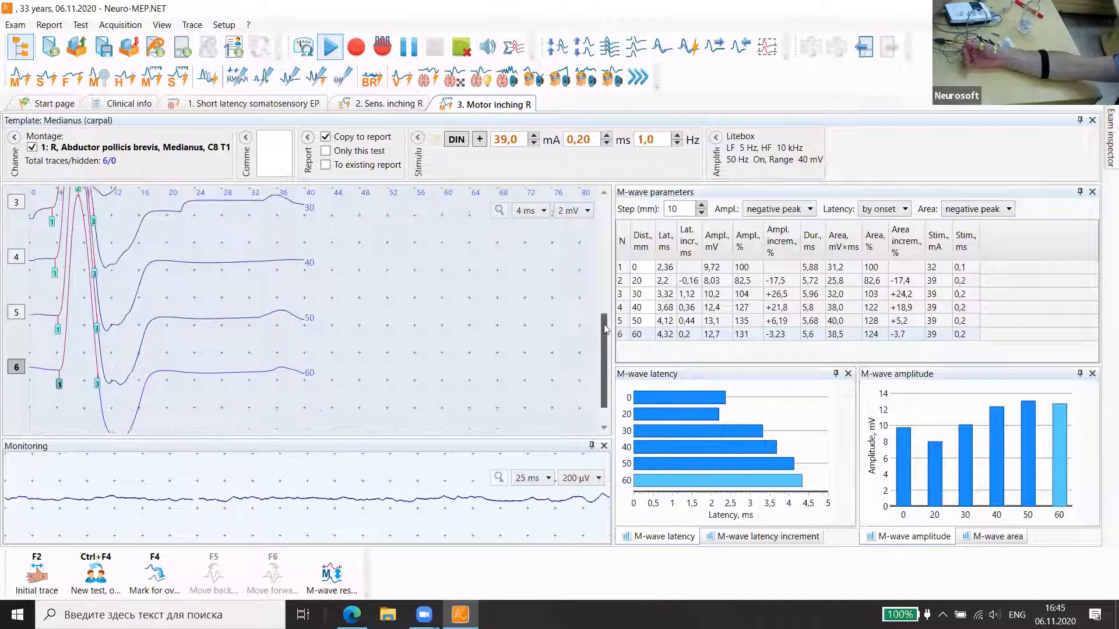
scroll(down, 3)
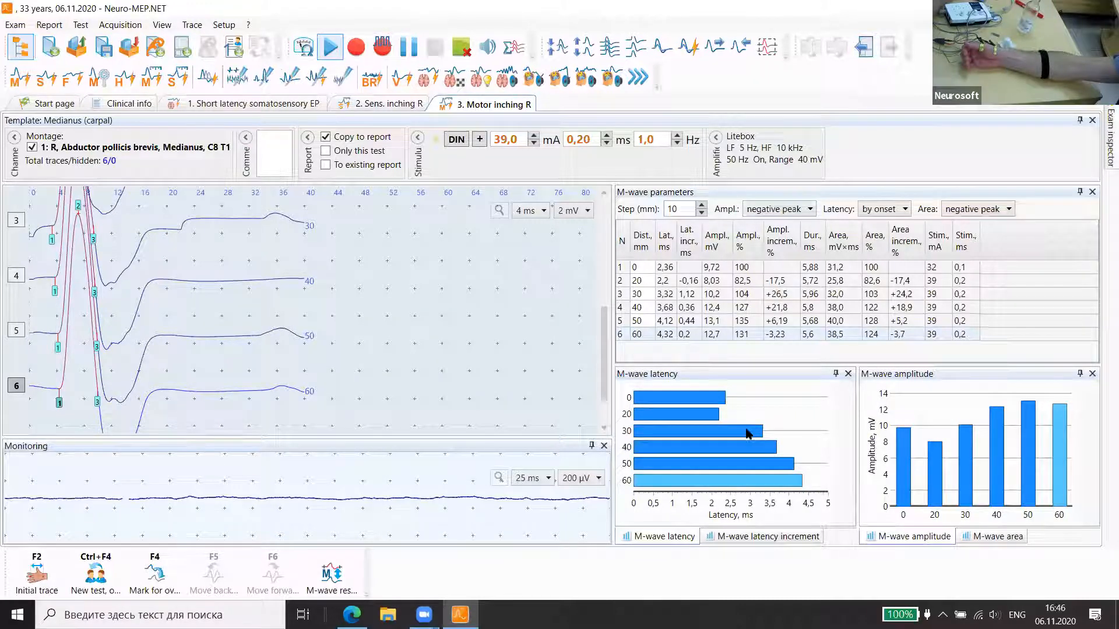
right_click(747, 433)
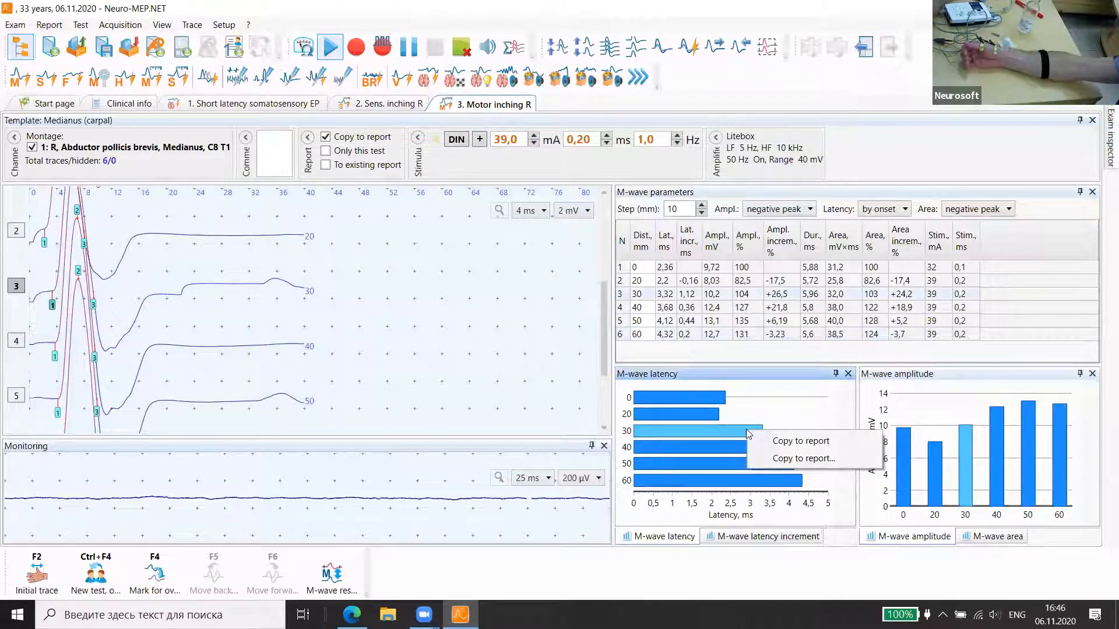